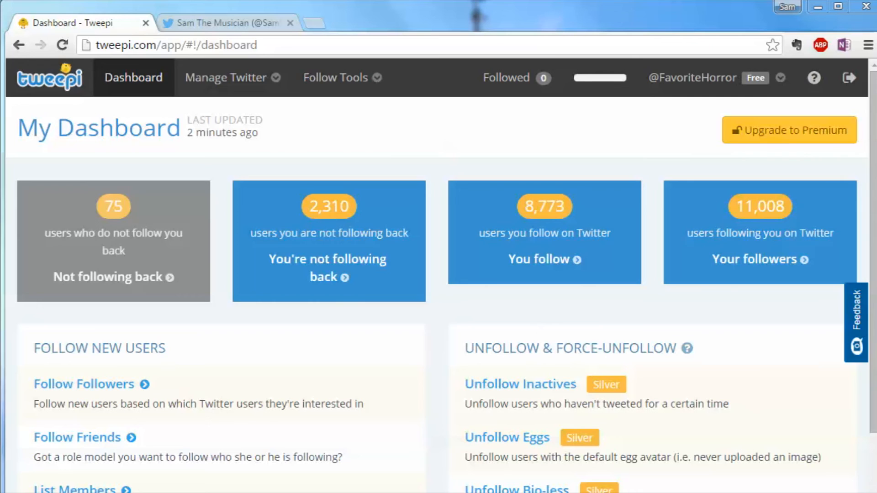
mouse_move(184, 278)
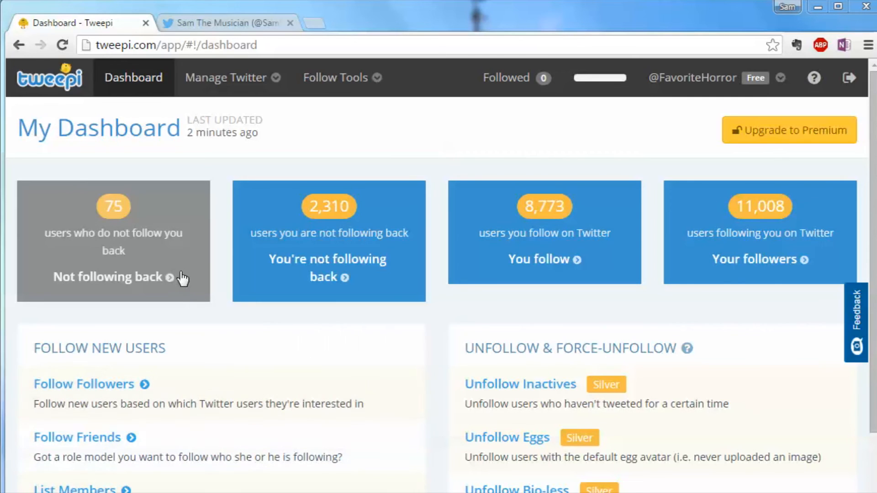
mouse_move(196, 215)
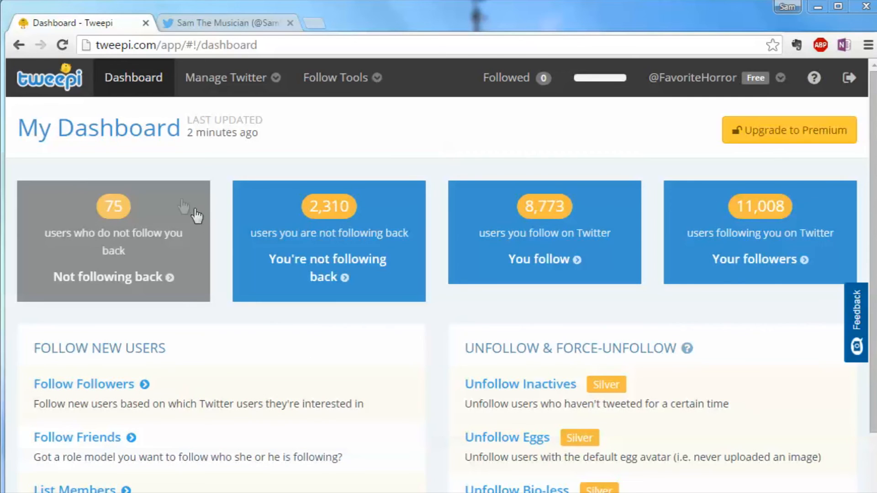
mouse_move(137, 304)
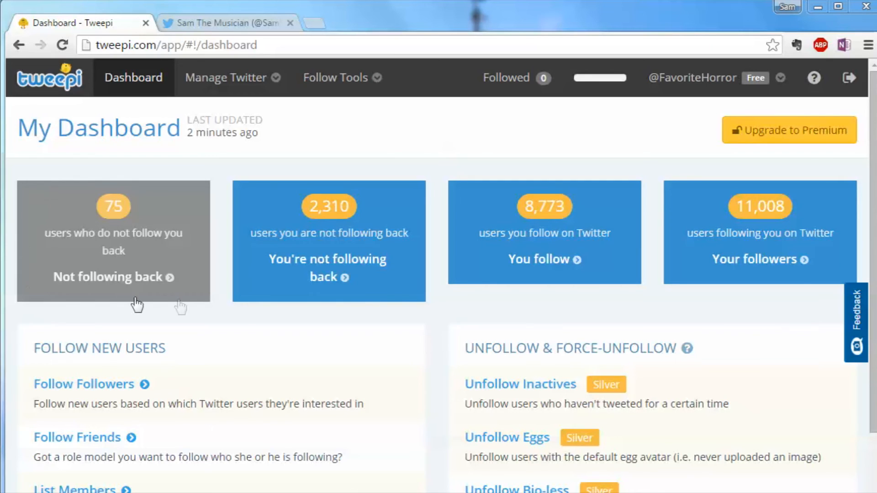
Try Tweepi's not-following-back list and dismiss the feature-removed notice
click(112, 277)
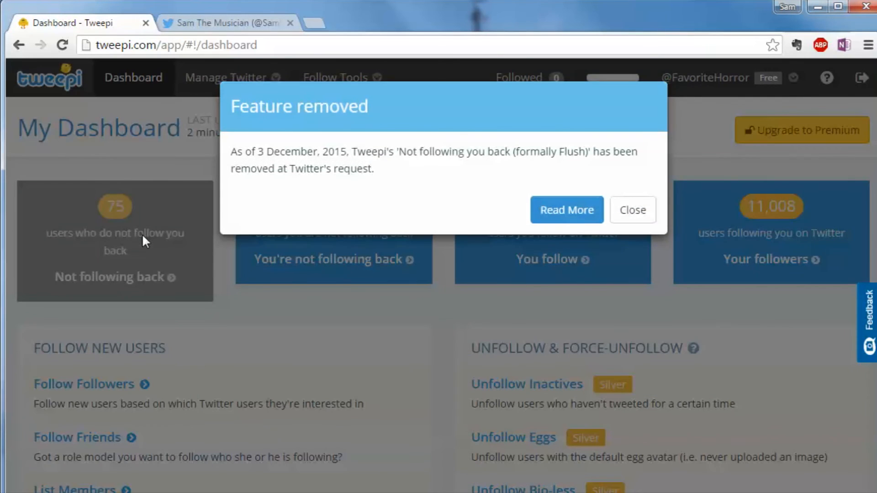
mouse_move(263, 203)
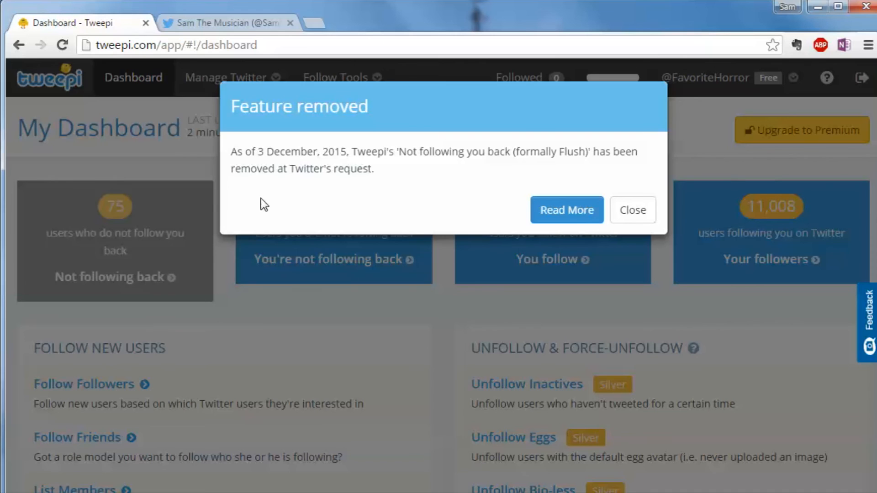
mouse_move(320, 211)
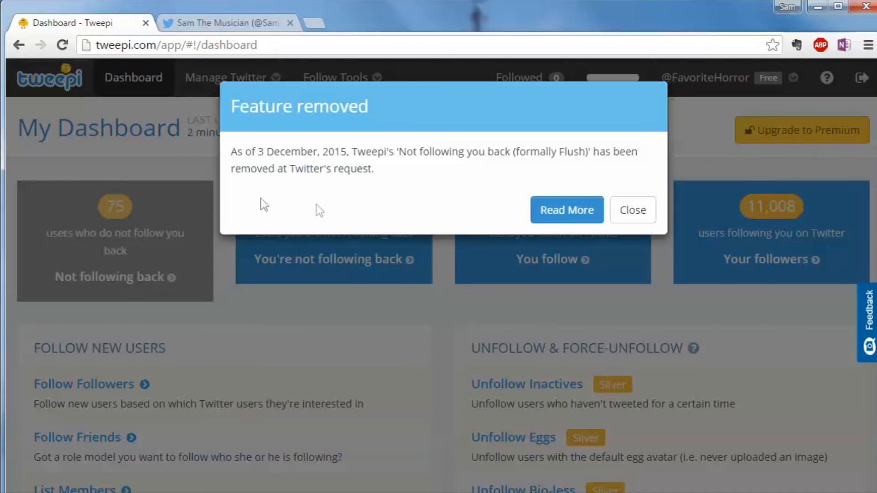
click(632, 209)
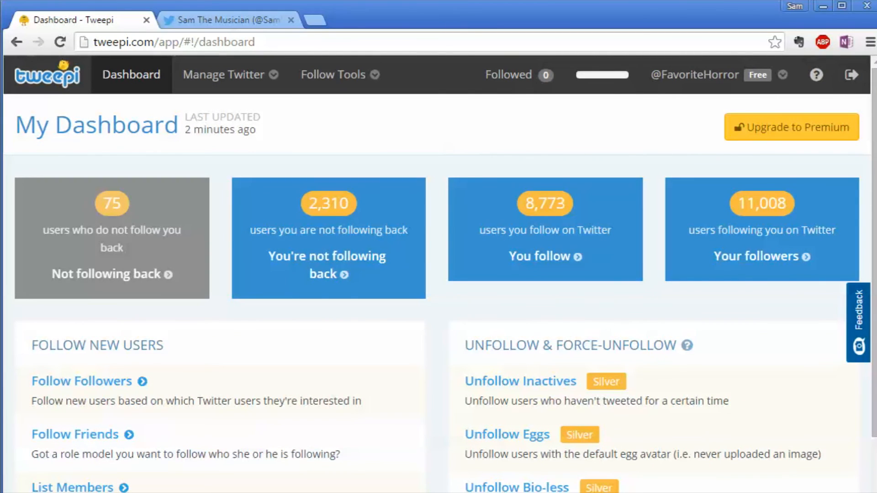
mouse_move(327, 27)
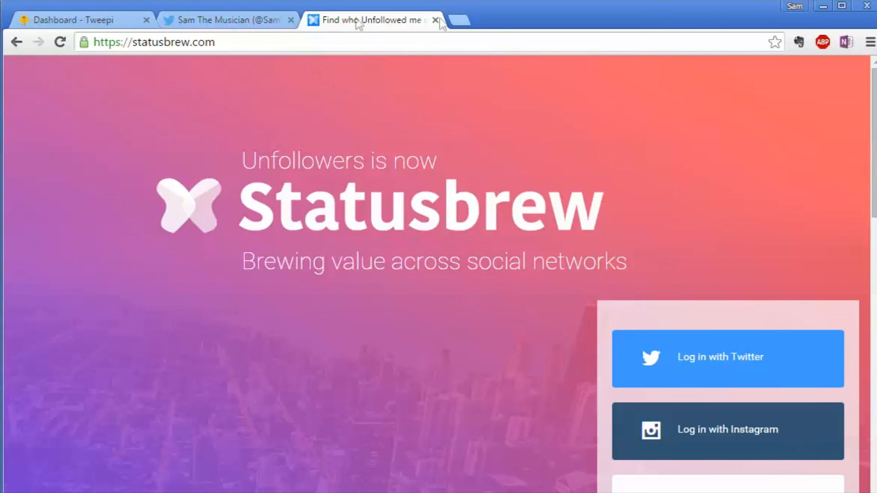
Check the Twitter profile's following and follower counts, then go to Statusbrew
click(226, 19)
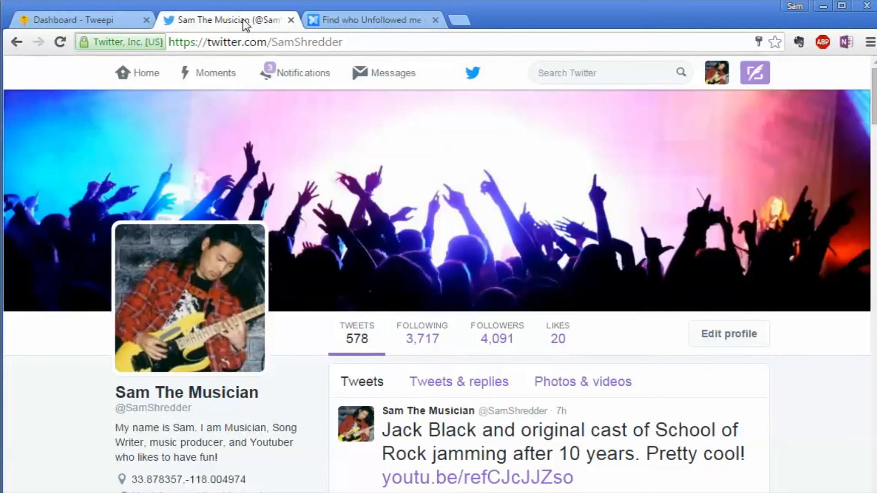
mouse_move(372, 19)
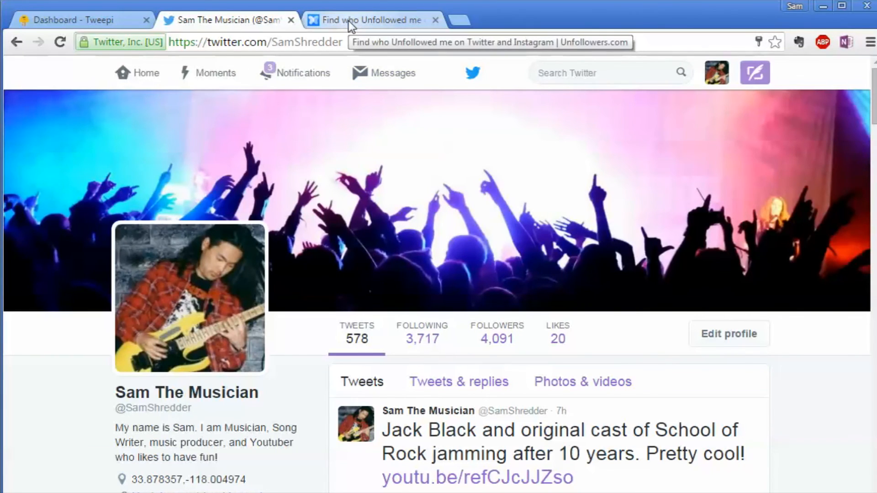
click(373, 19)
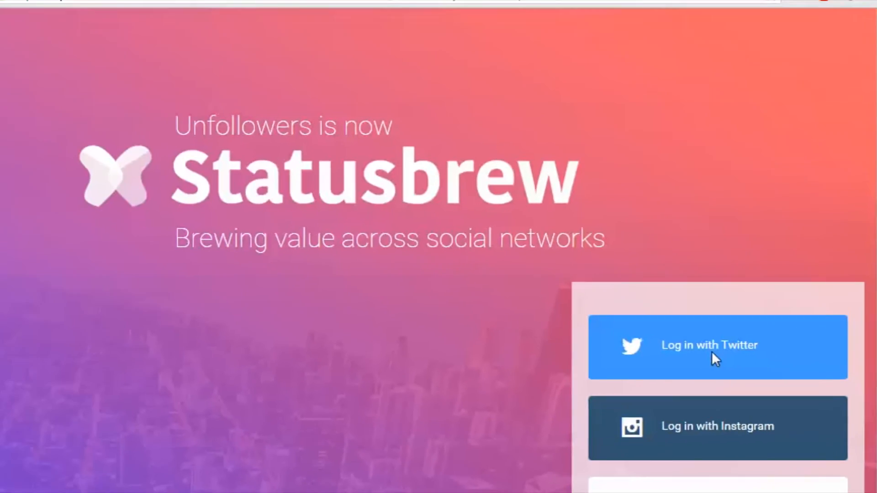
Log in to Statusbrew with Twitter and proceed through the welcome form with a password
click(717, 345)
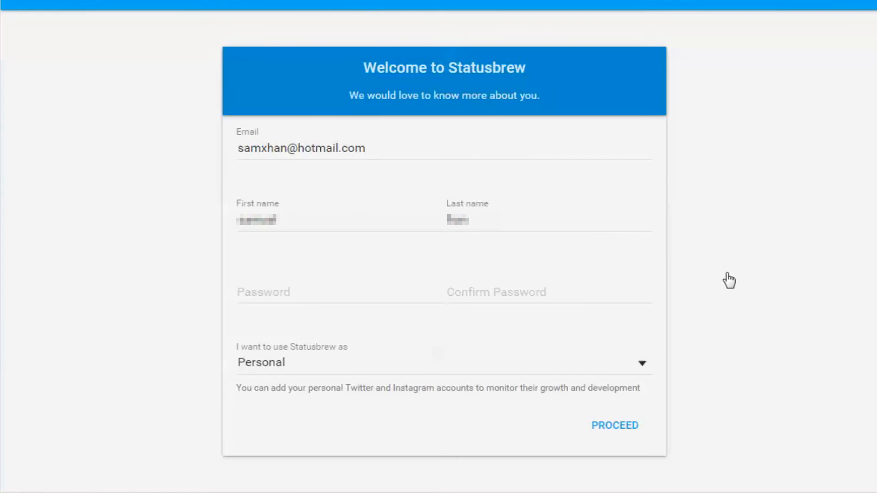
mouse_move(286, 313)
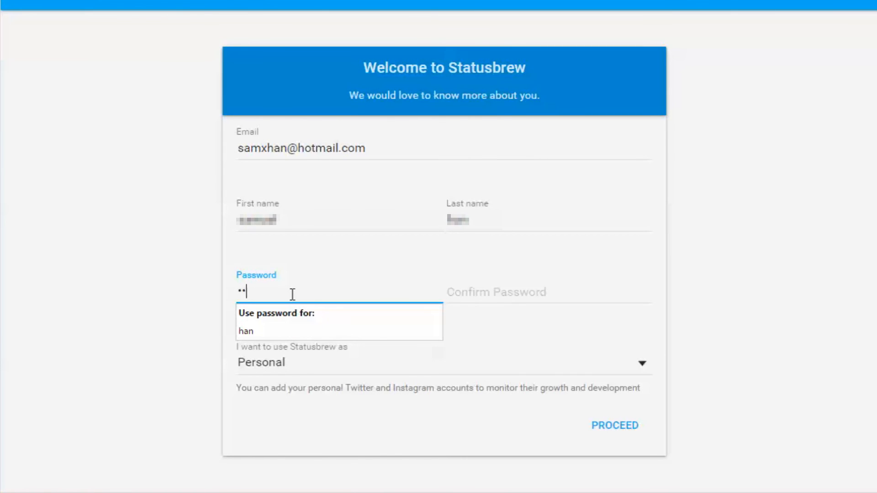
click(548, 292)
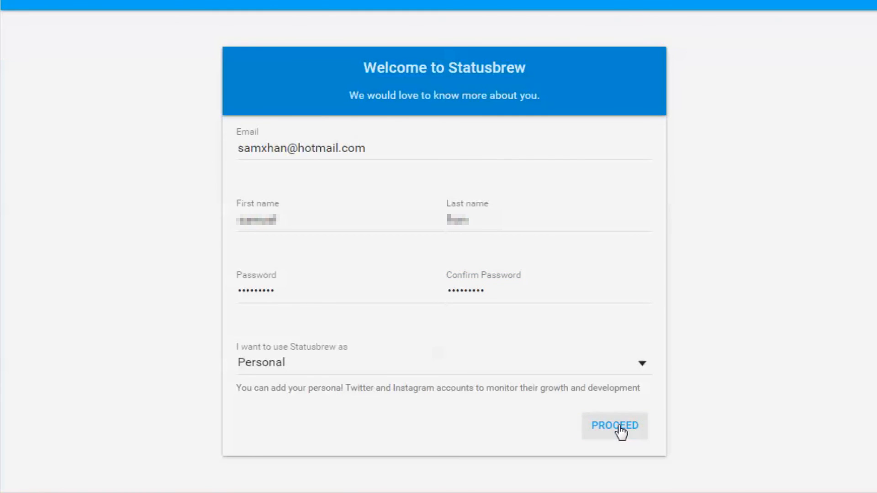
click(613, 425)
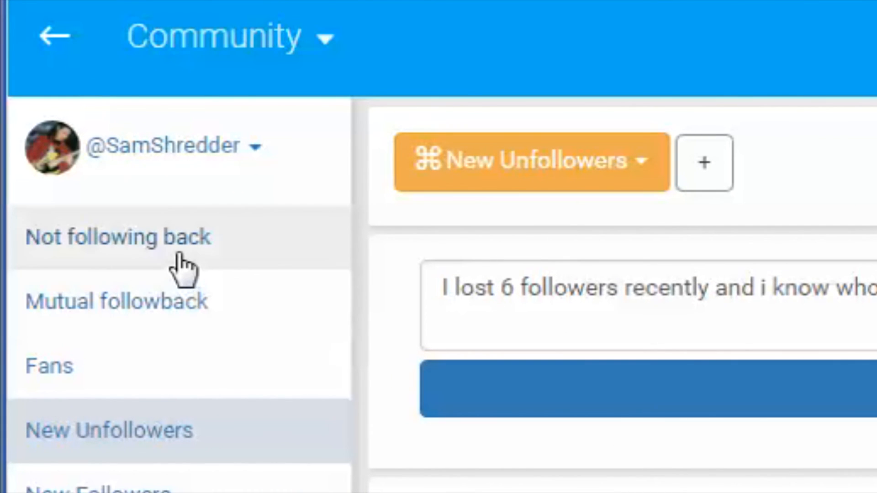
mouse_move(84, 257)
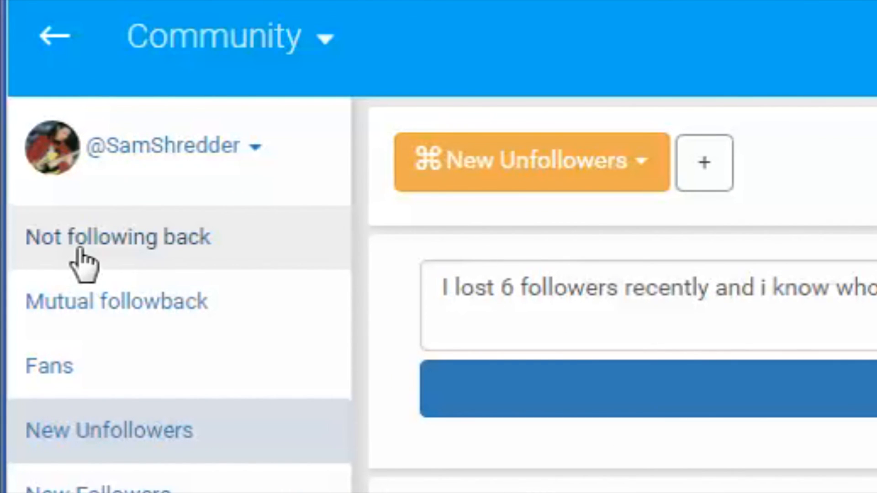
mouse_move(142, 268)
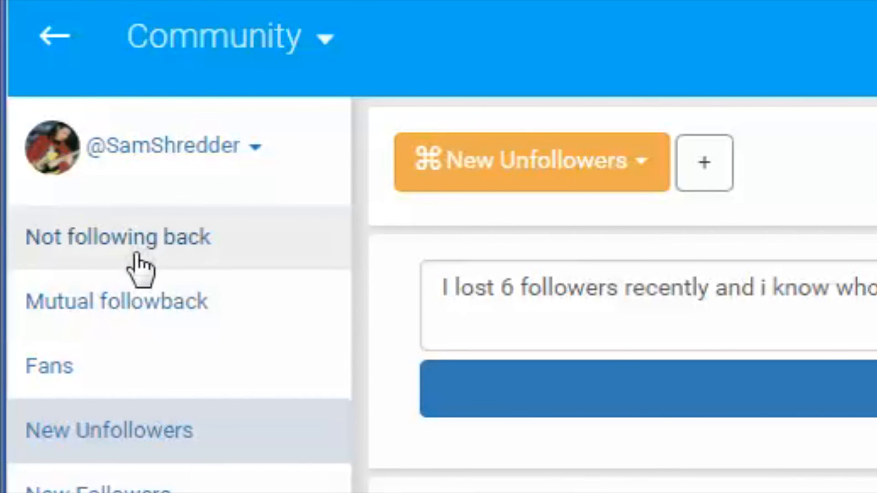
Show the Not following back list in Statusbrew's Community section
click(117, 236)
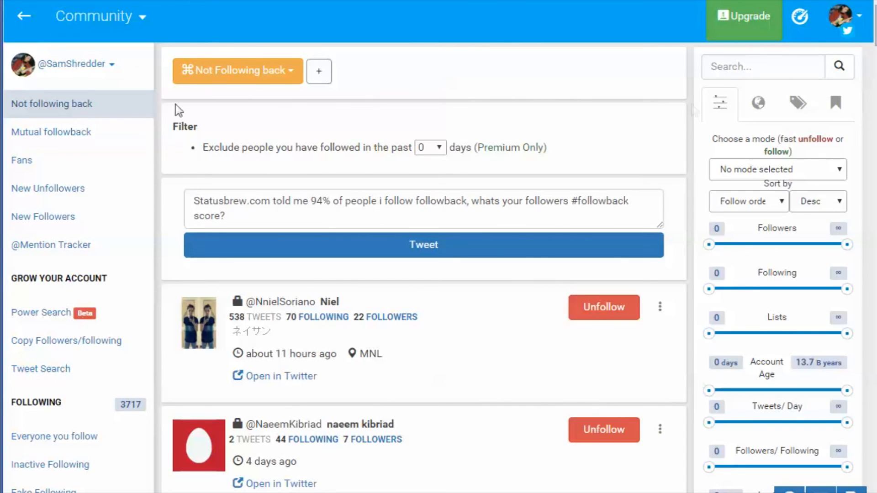
Change the follow-order sort direction from Desc to Asc
click(817, 202)
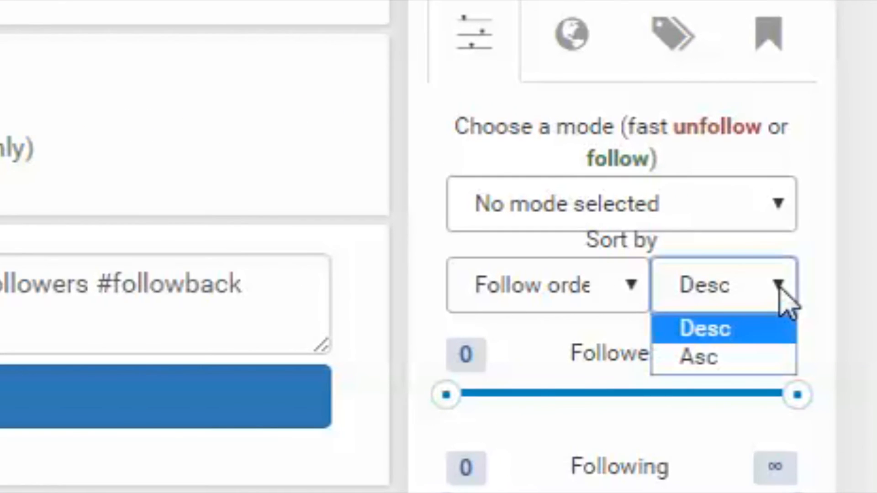
click(695, 356)
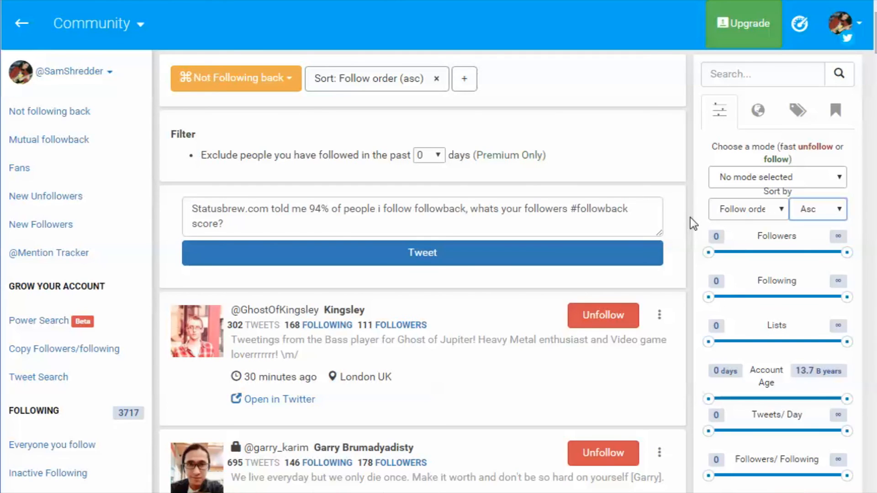
mouse_move(603, 315)
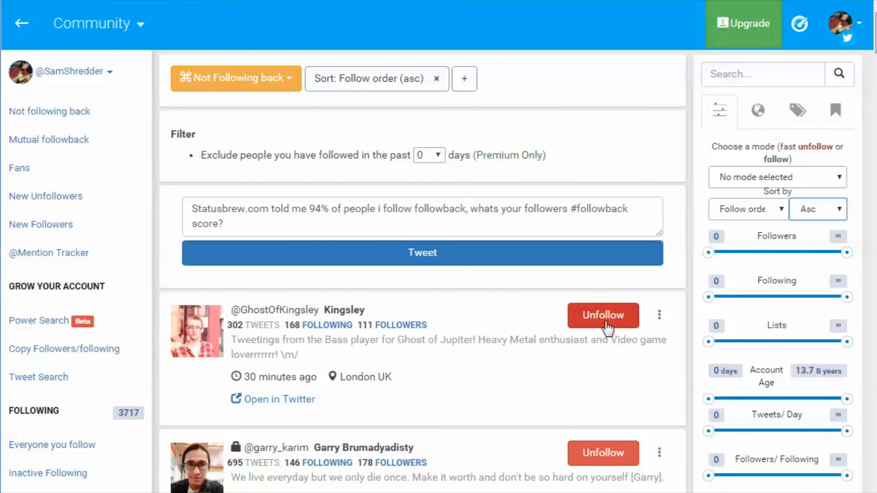
click(602, 314)
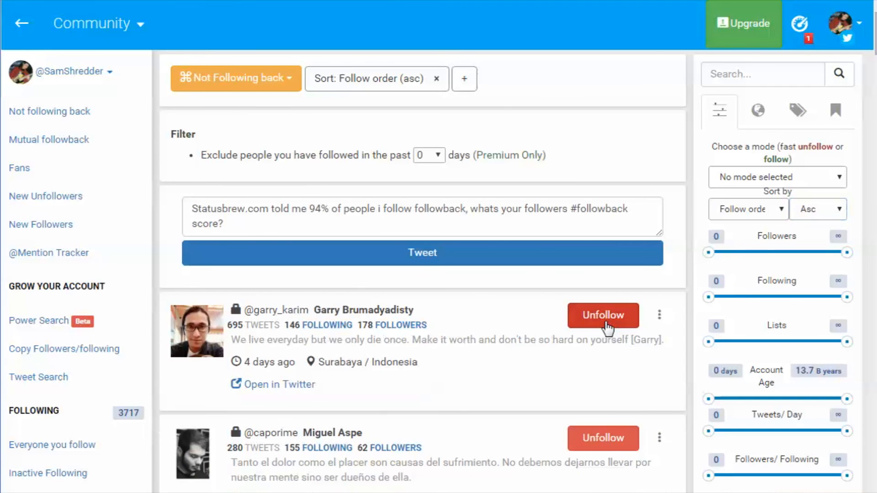
click(602, 315)
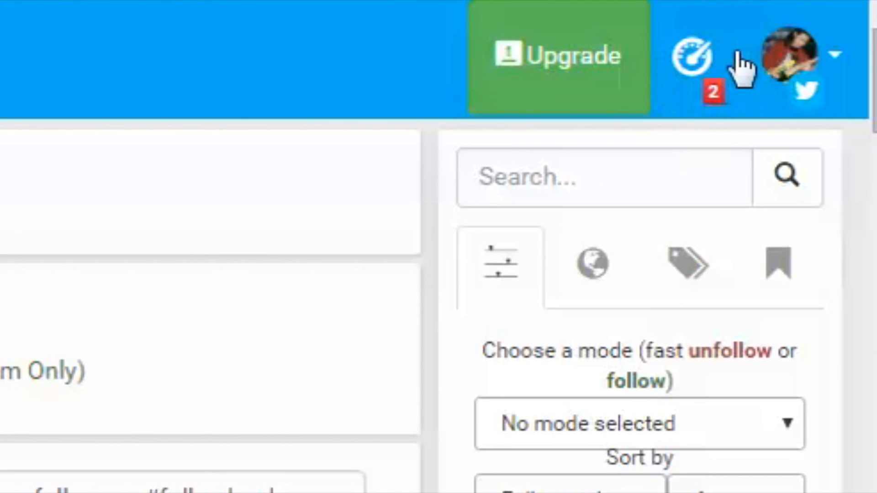
mouse_move(690, 53)
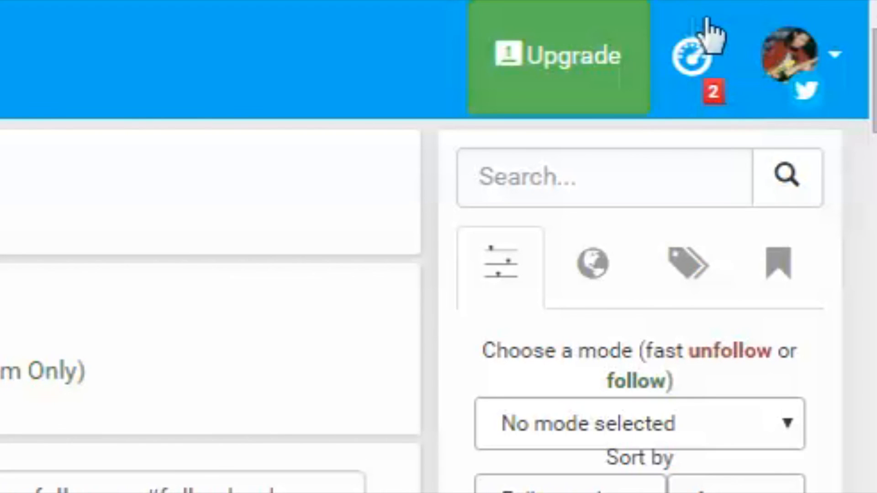
mouse_move(688, 47)
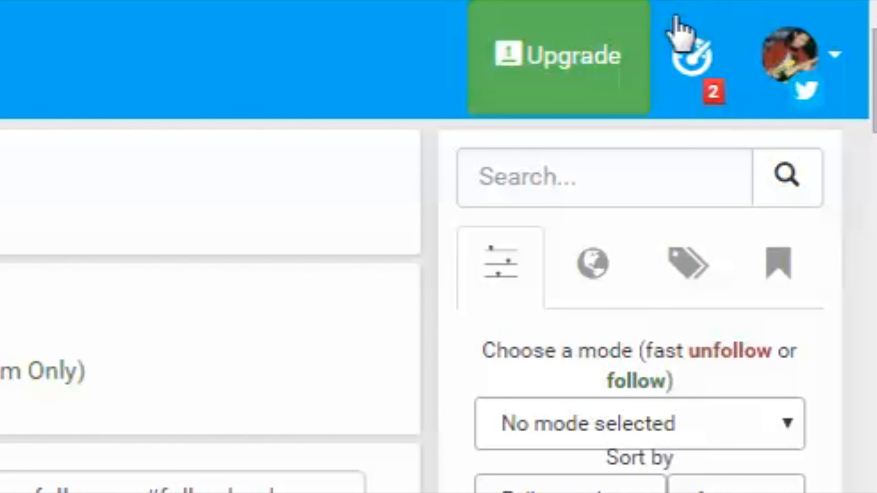
mouse_move(715, 128)
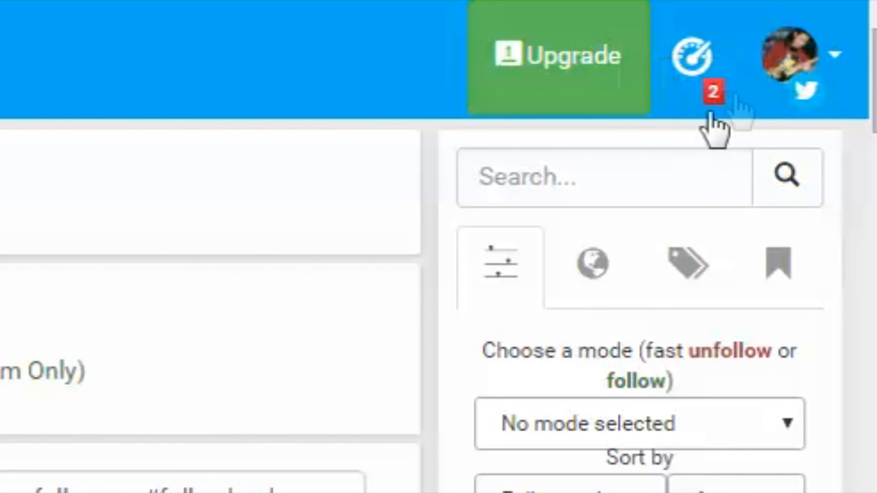
mouse_move(727, 131)
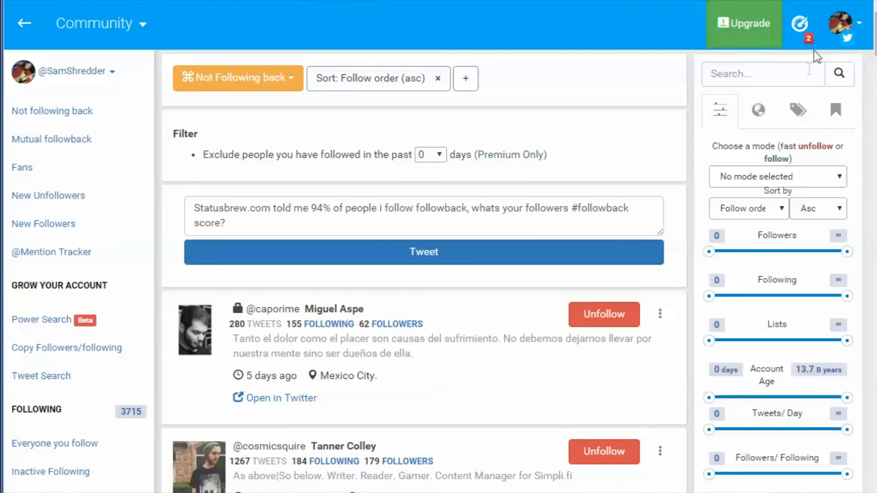
mouse_move(696, 255)
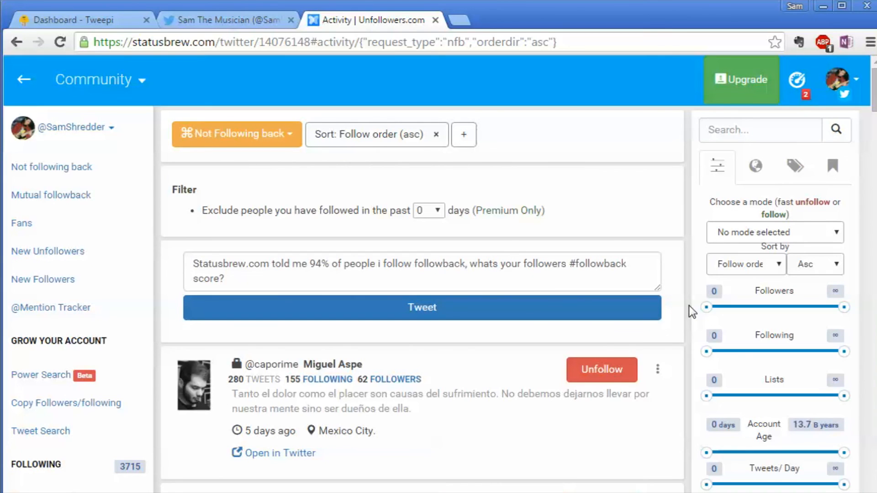
mouse_move(296, 27)
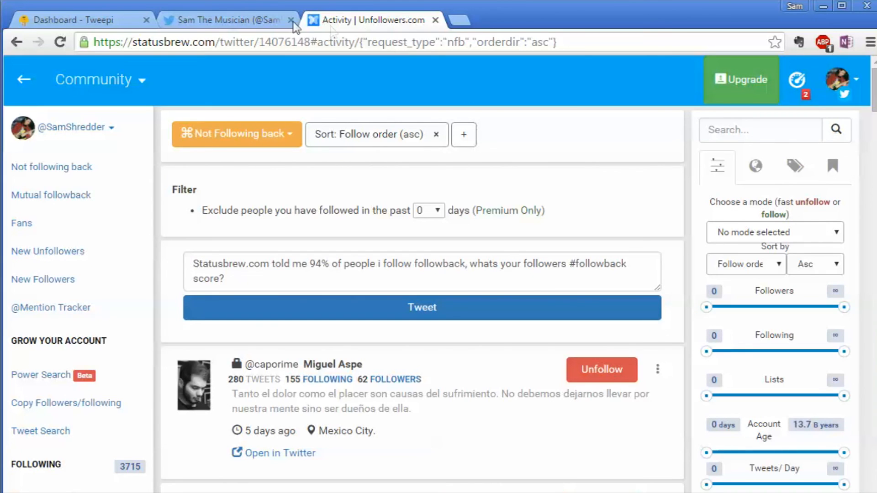
Return to the Tweepi dashboard showing 75 not following back
click(78, 20)
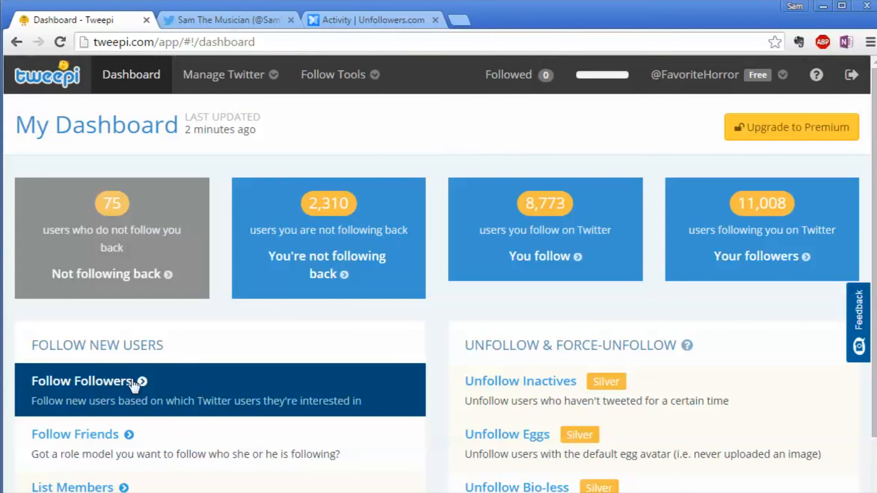
mouse_move(75, 400)
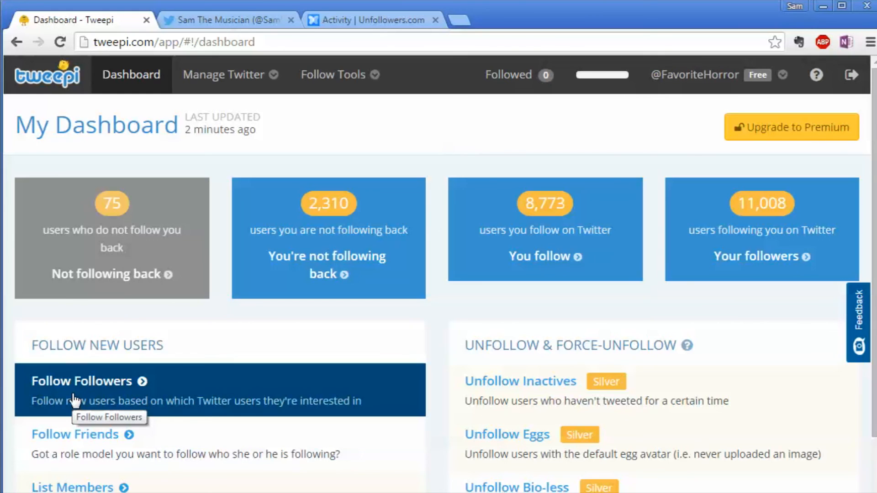
mouse_move(523, 22)
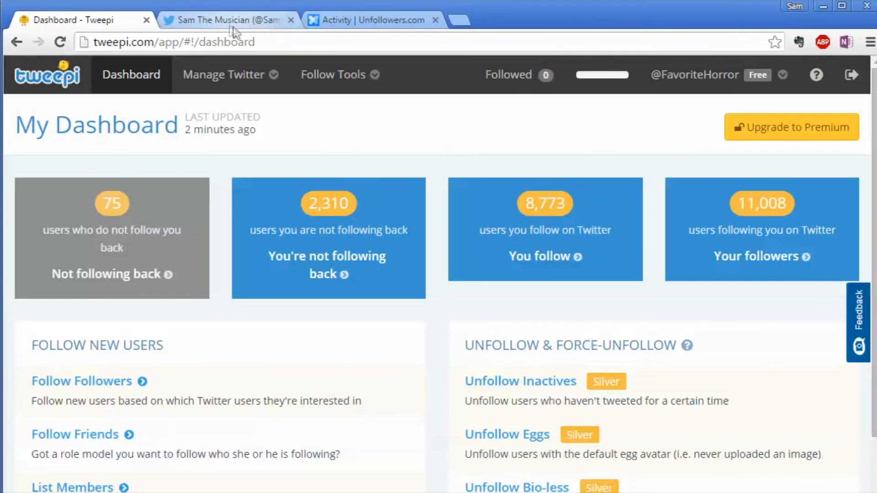
Return to the Twitter profile, now at 3,717 following and 4,091 followers
click(227, 19)
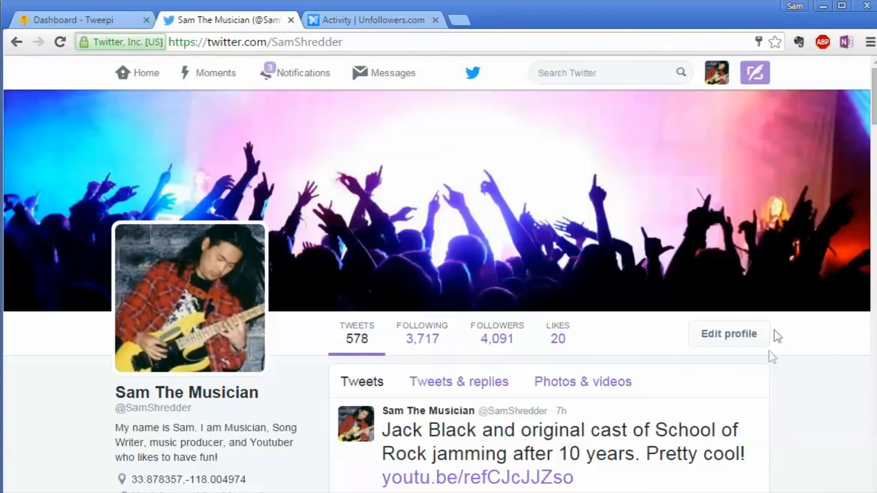
mouse_move(298, 401)
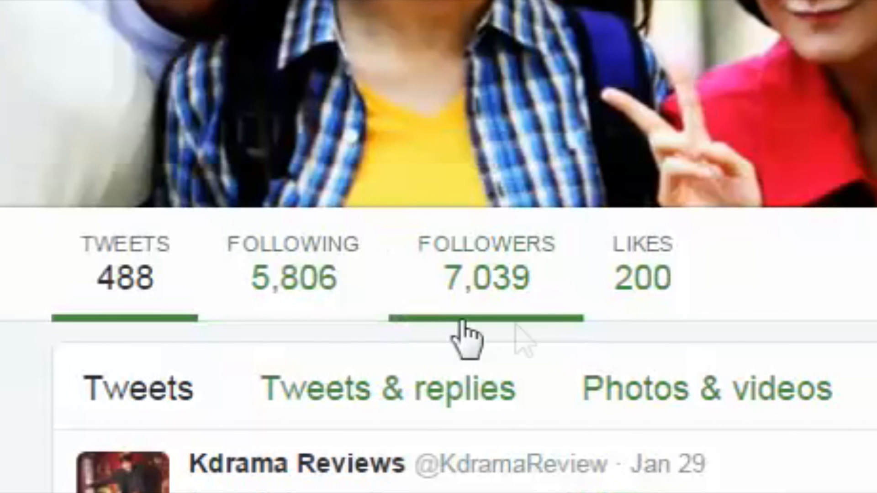
mouse_move(413, 241)
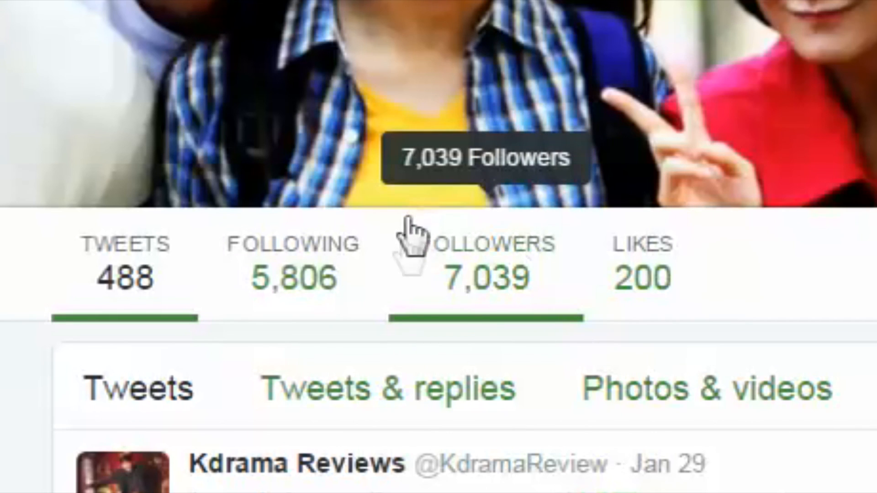